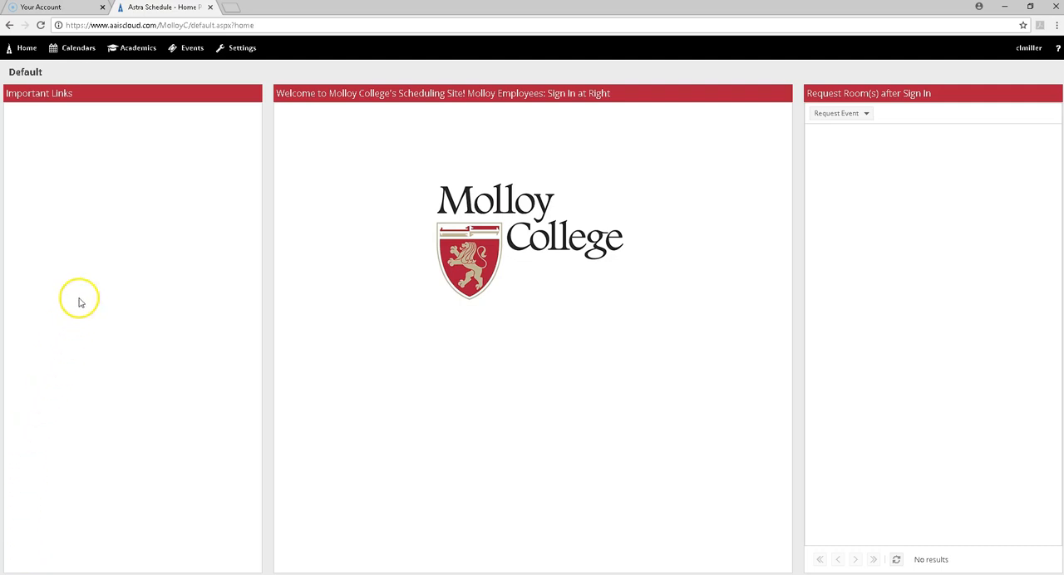
mouse_move(93, 56)
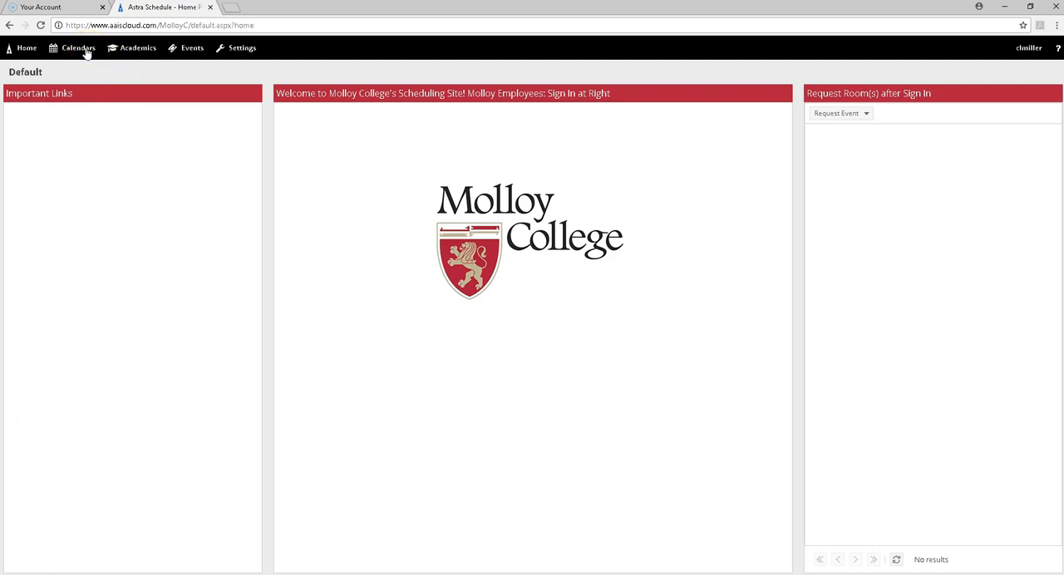
Go to Calendars > Scheduling Grids to show the daily room grid.
click(78, 48)
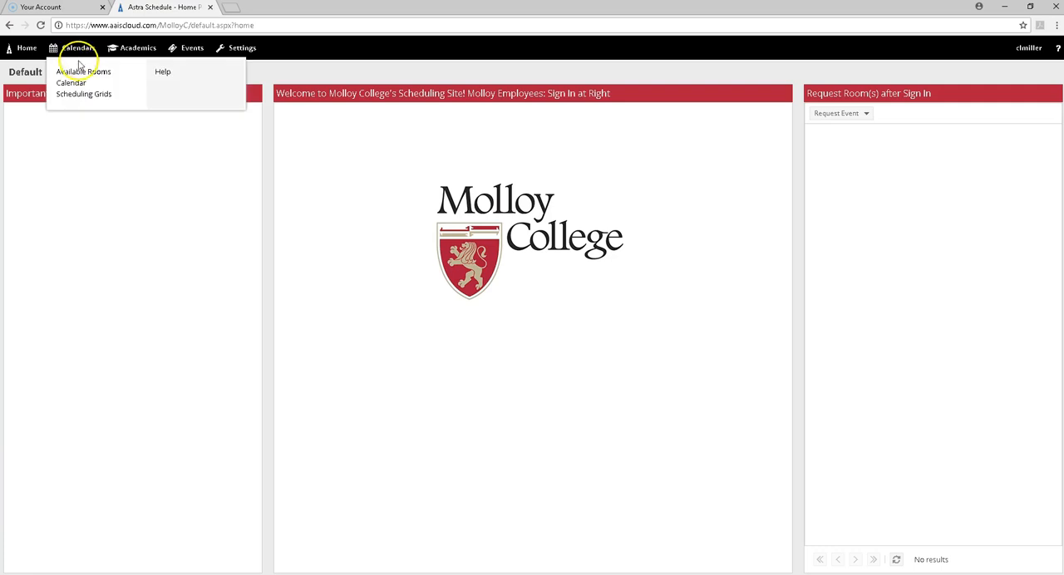
click(83, 94)
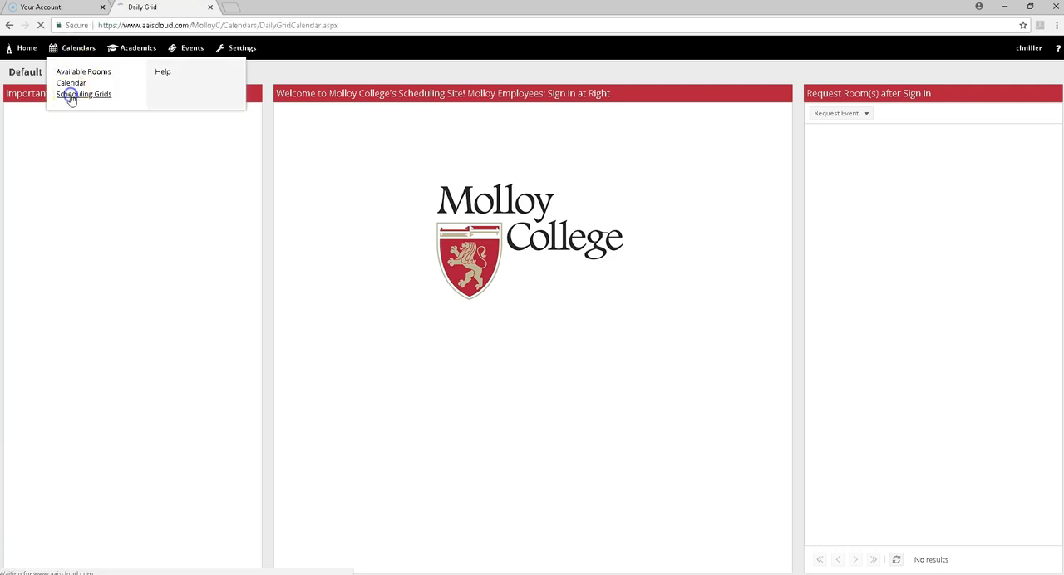
click(84, 94)
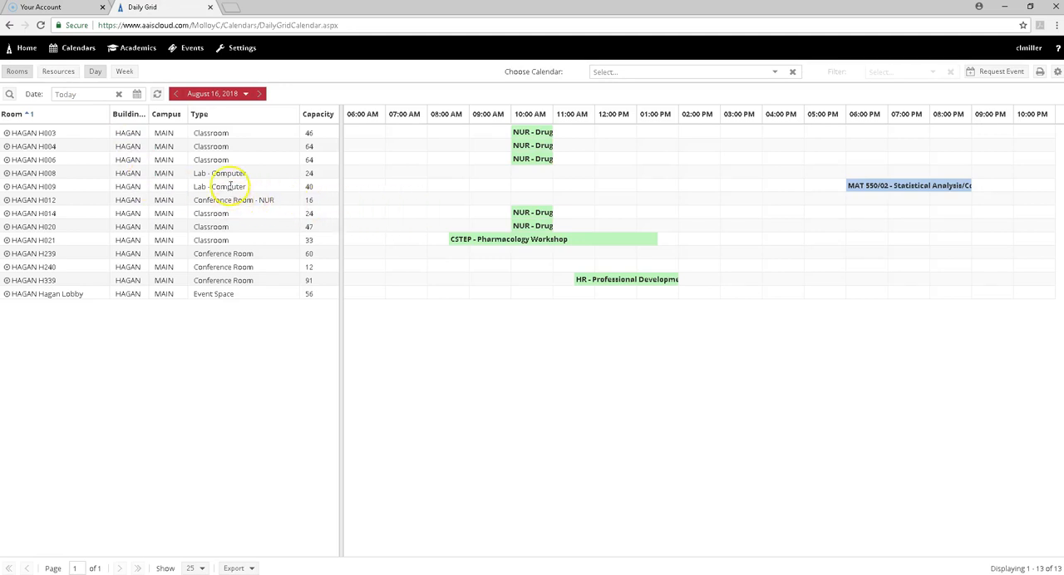
mouse_move(10, 93)
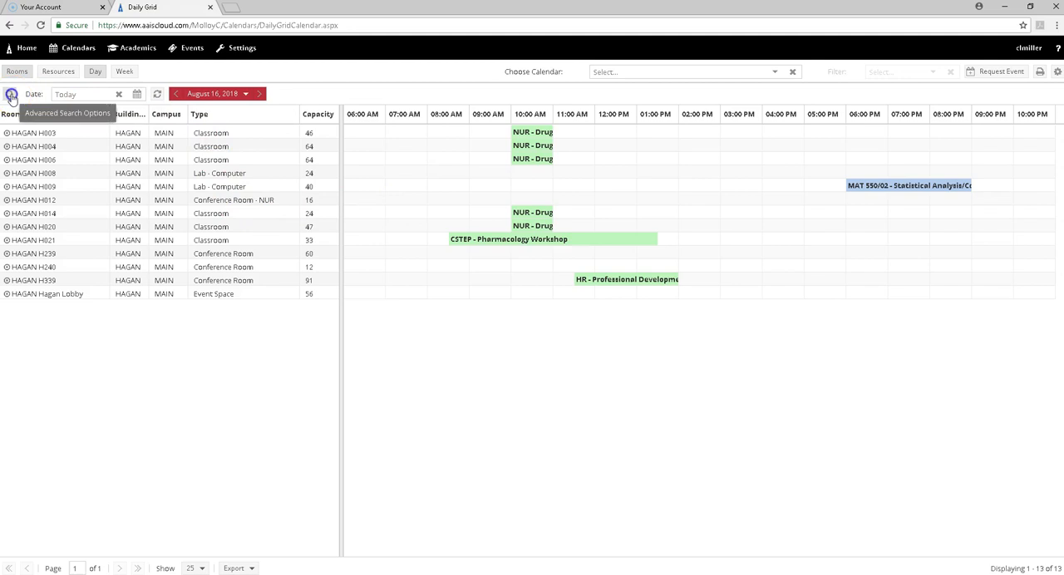
Open the Advanced Search Options filter panel beside the room grid.
click(12, 94)
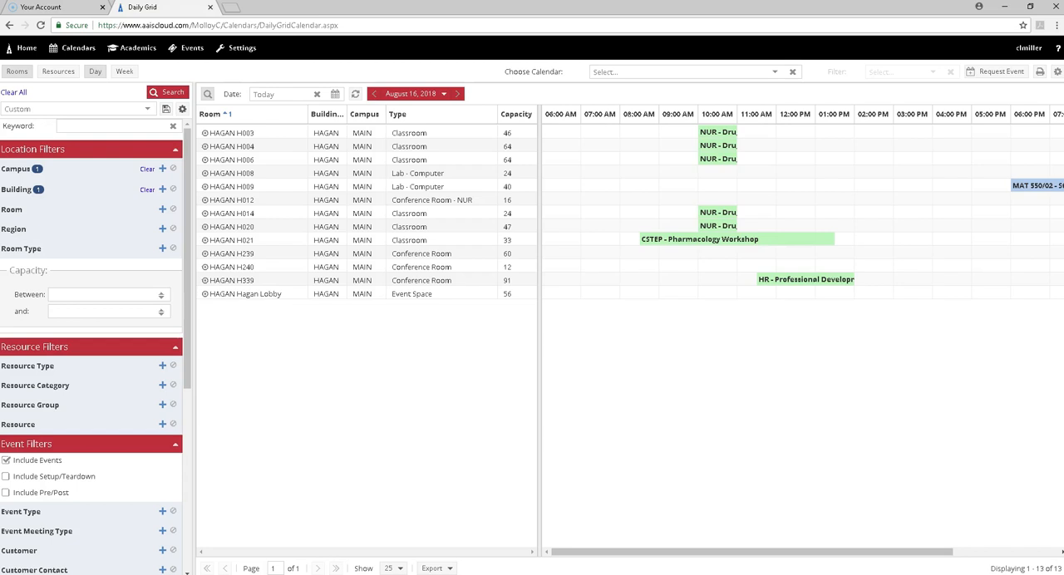
mouse_move(163, 484)
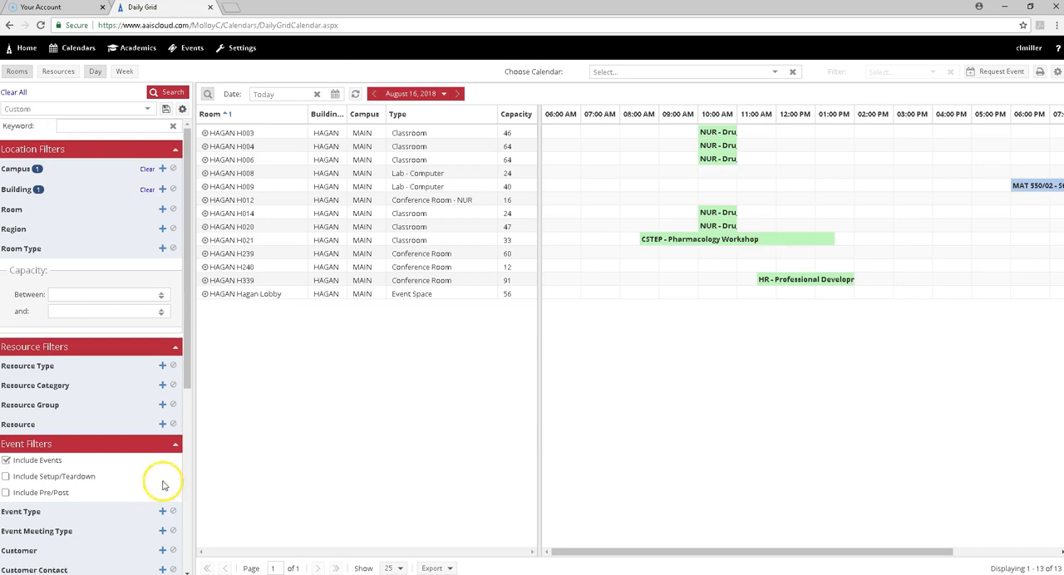
mouse_move(133, 163)
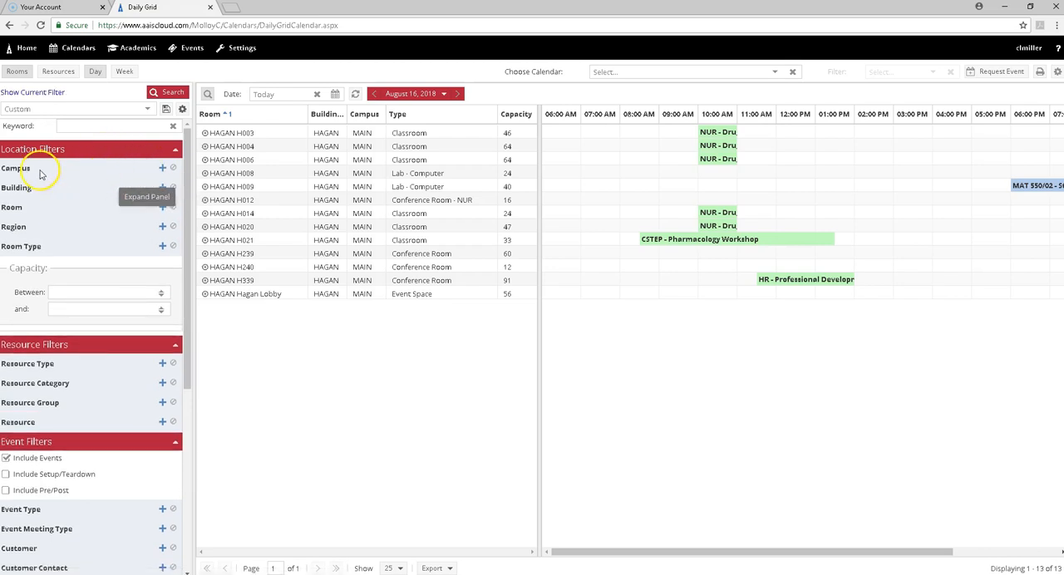
Set the Campus filter to MAIN.
click(162, 168)
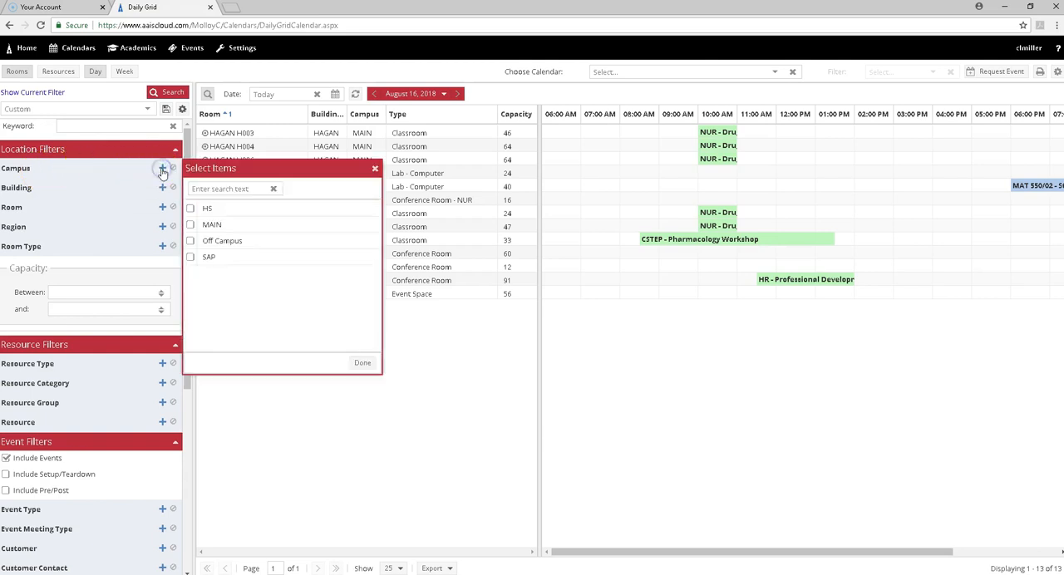
click(235, 189)
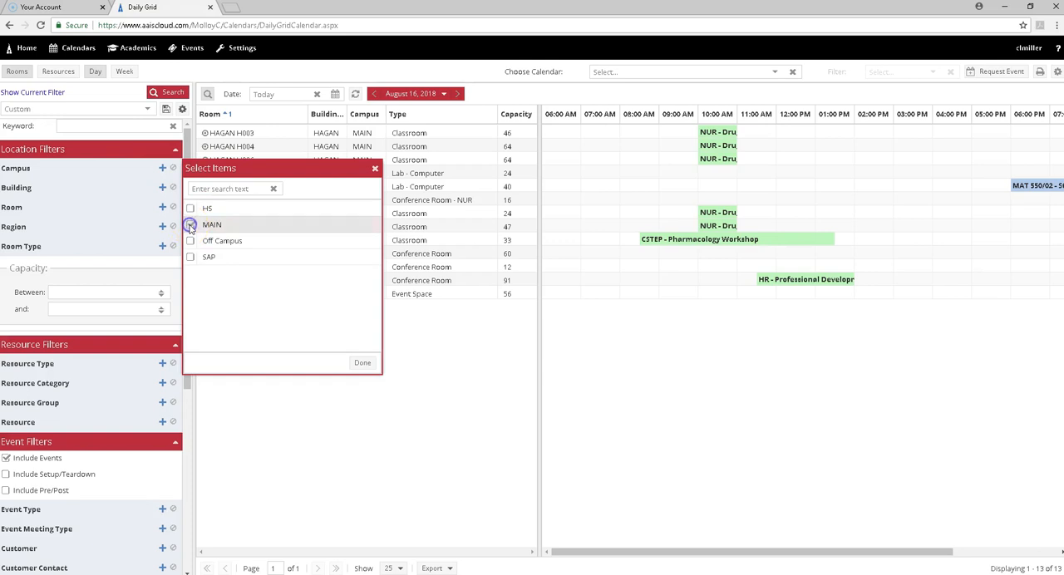
click(190, 224)
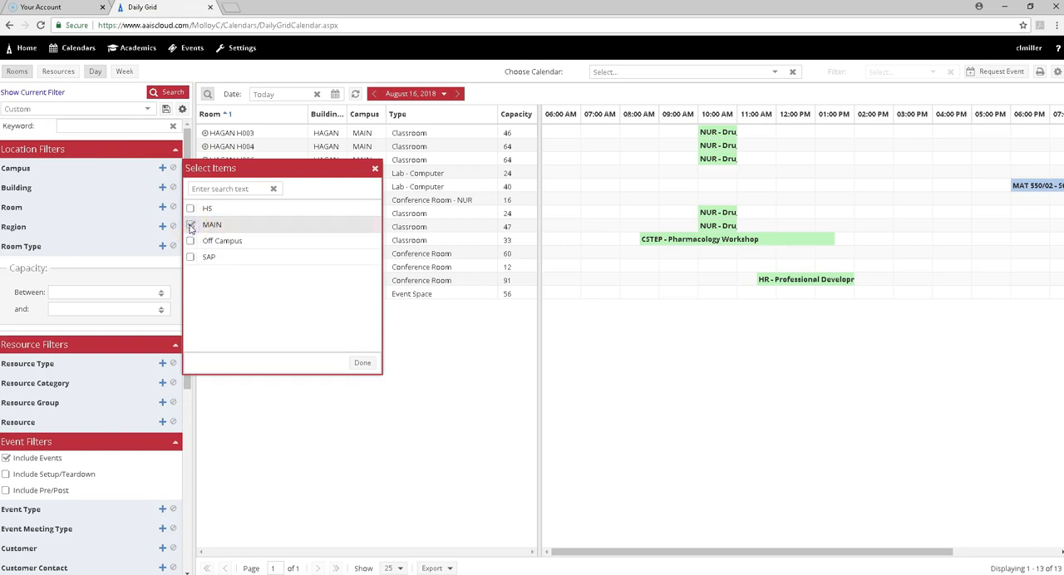
click(190, 224)
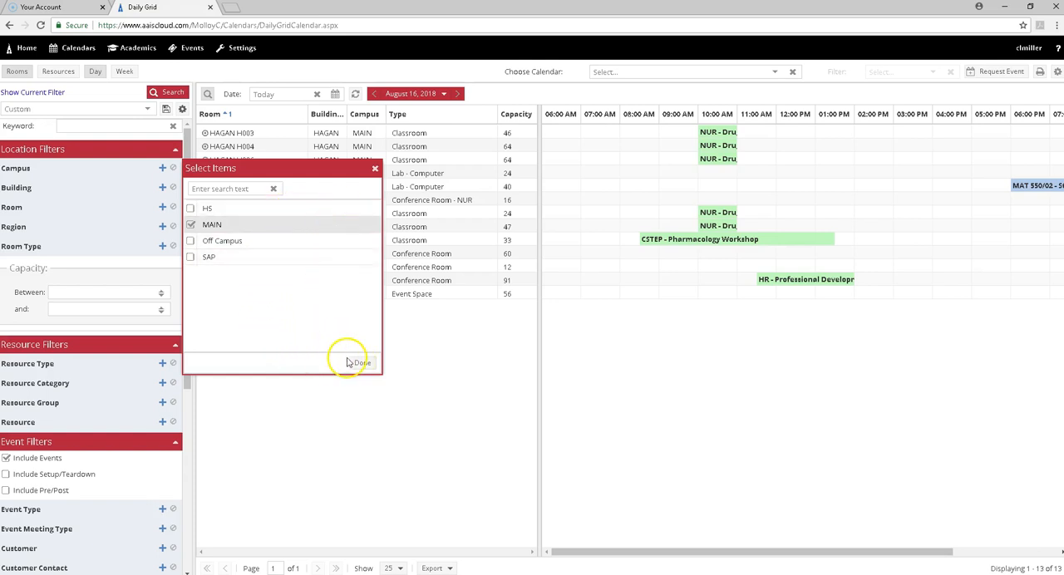
click(360, 362)
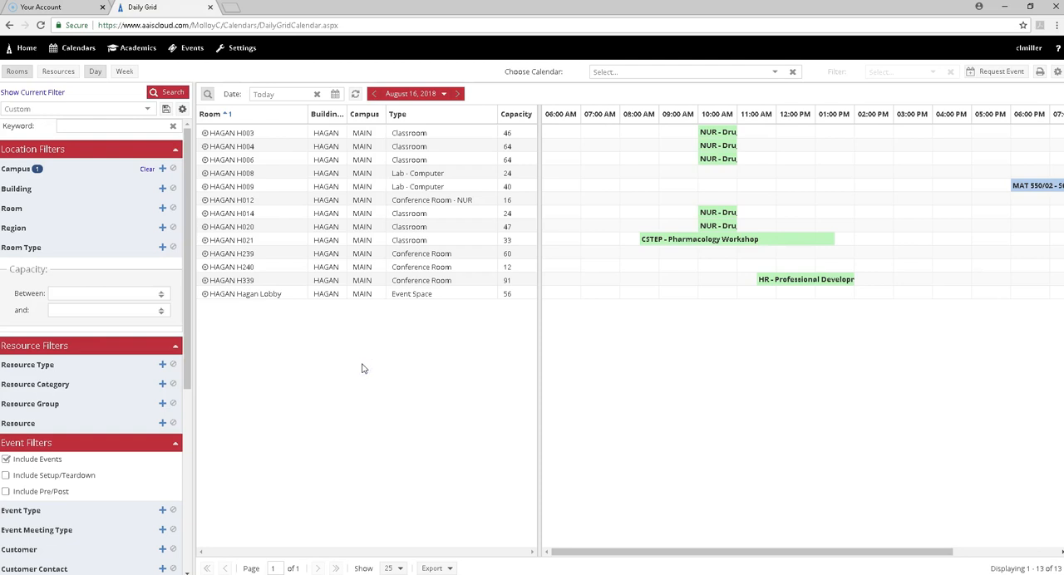
mouse_move(164, 192)
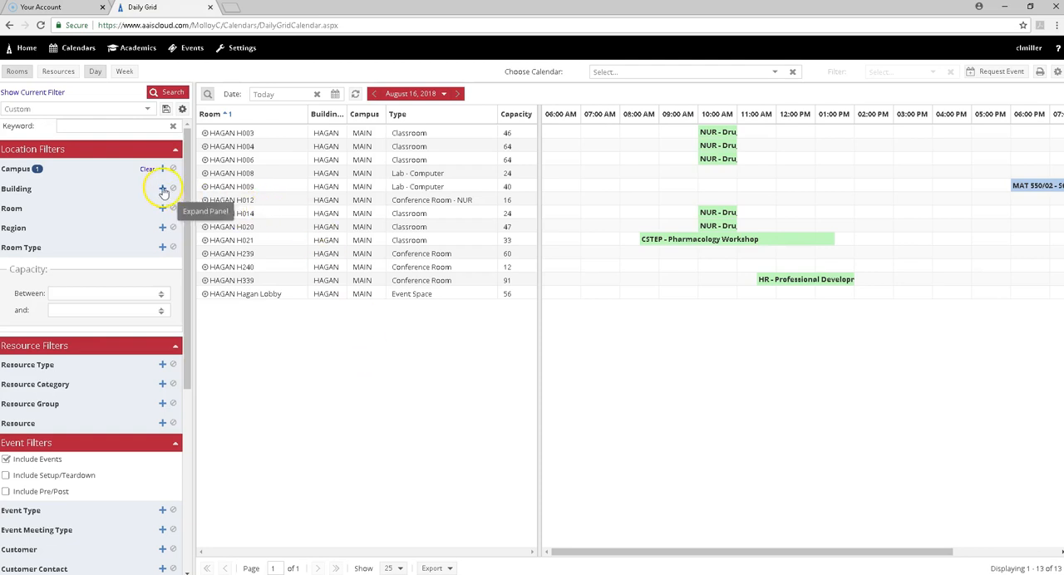
Set the Building filter to Barbara H. Hagan Center for Nursing.
click(163, 190)
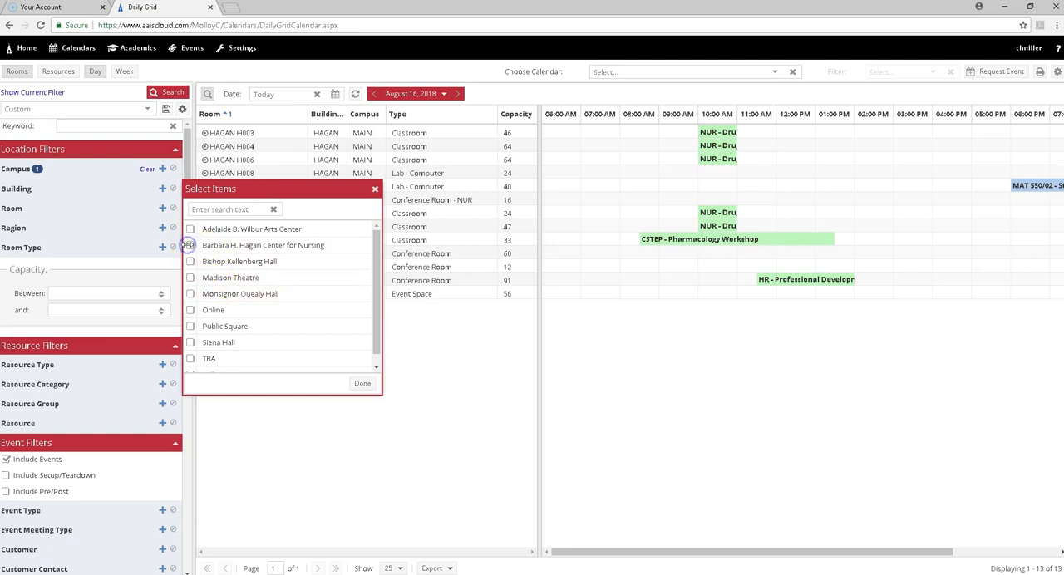
click(191, 246)
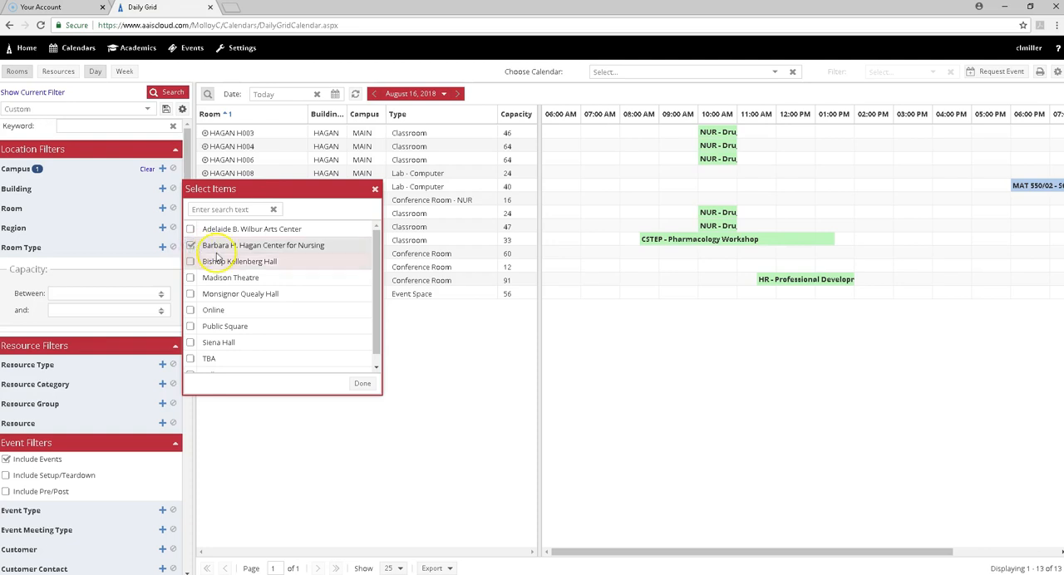
mouse_move(361, 383)
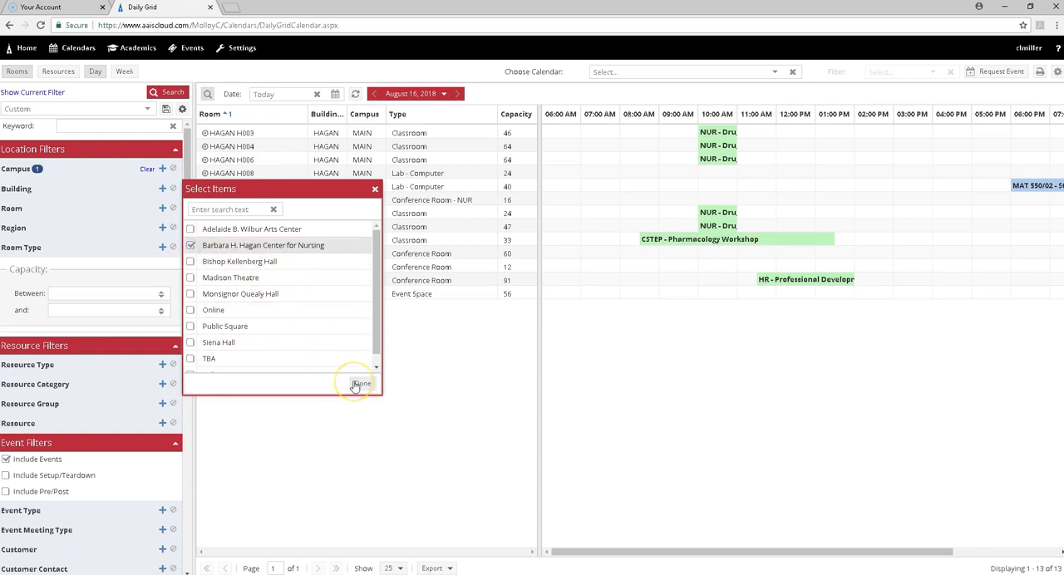
click(360, 384)
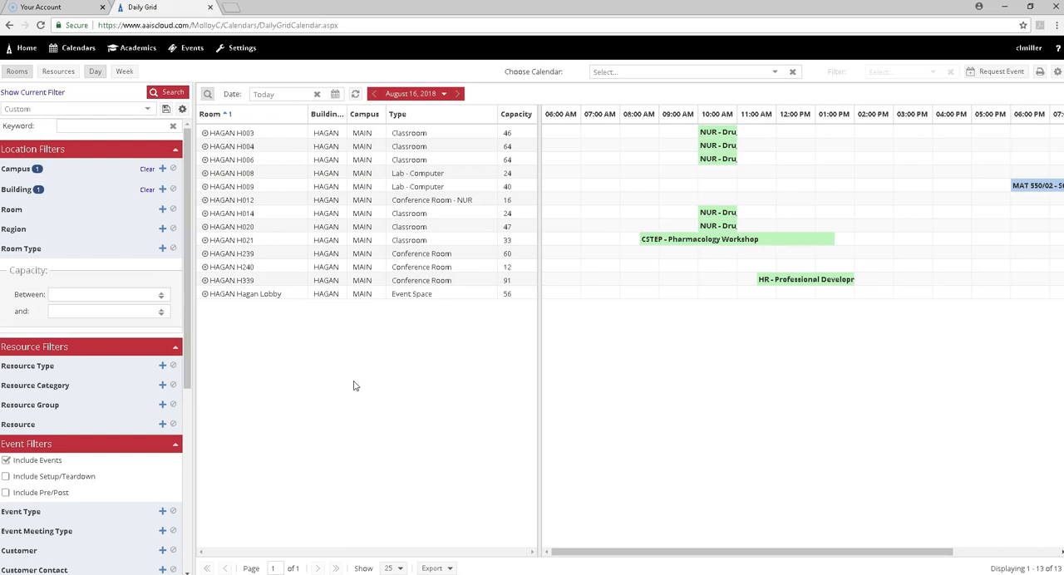
mouse_move(125, 210)
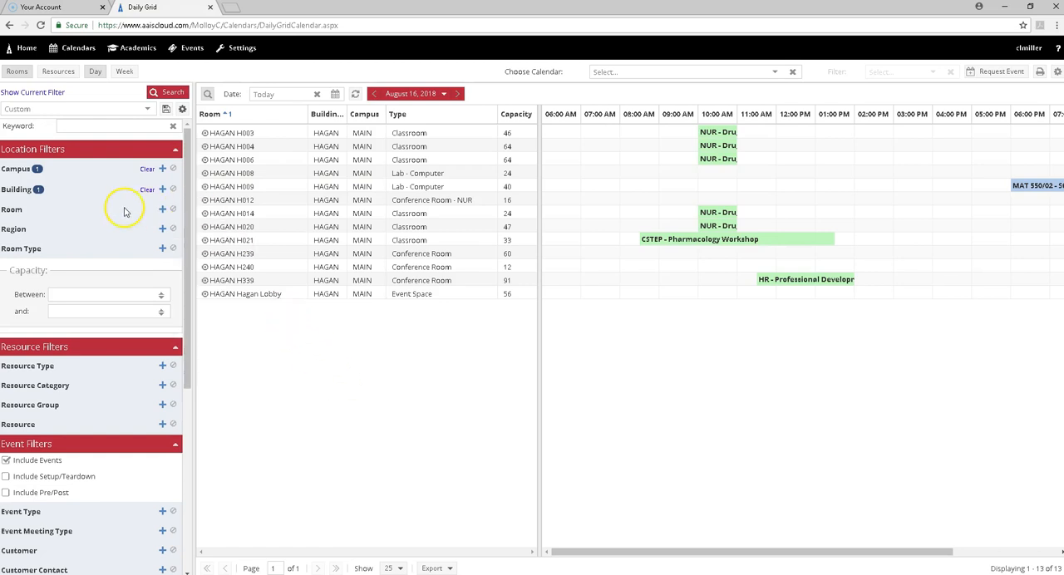
mouse_move(121, 211)
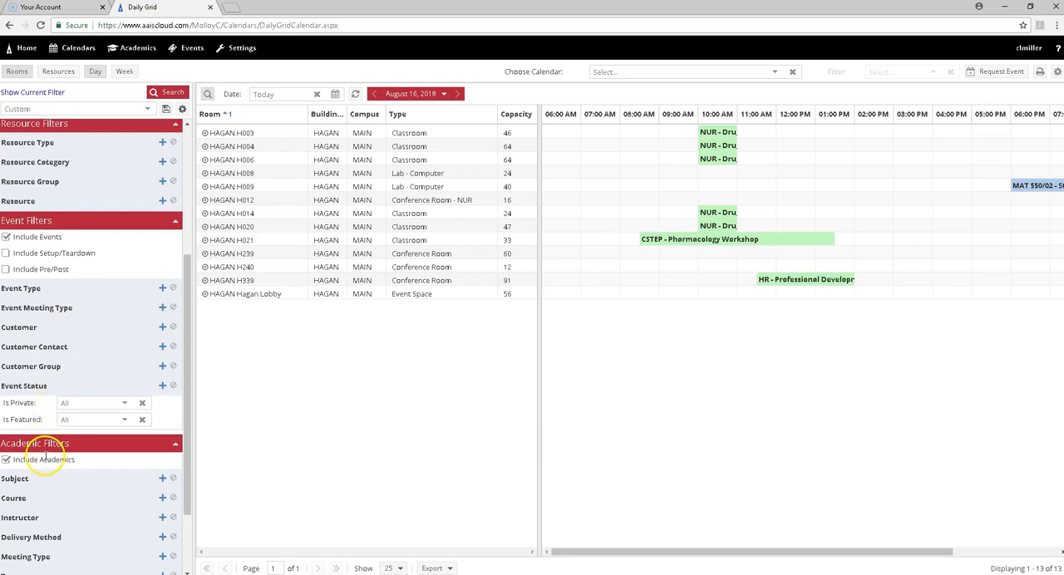
mouse_move(73, 461)
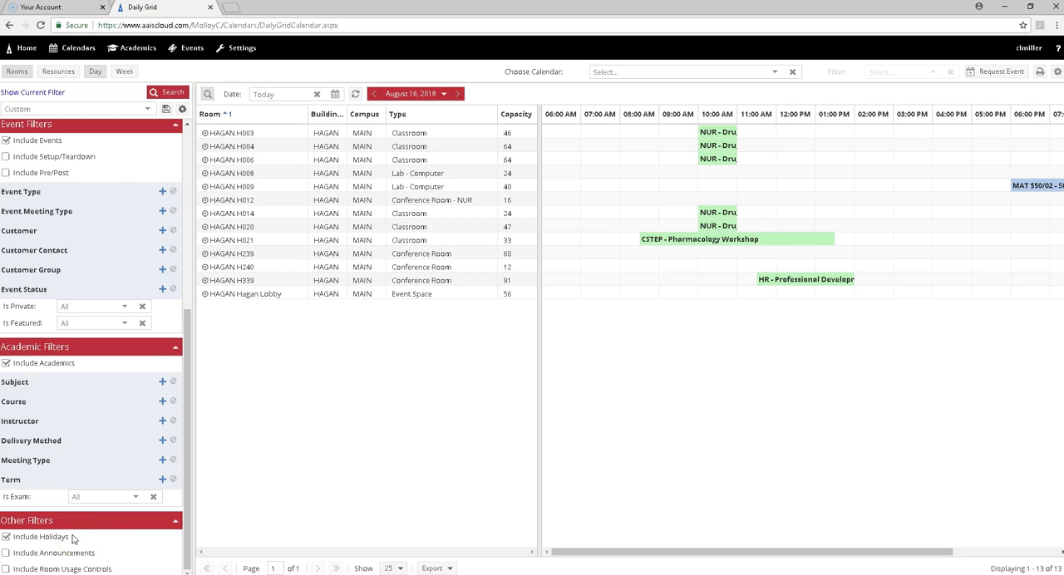
mouse_move(162, 131)
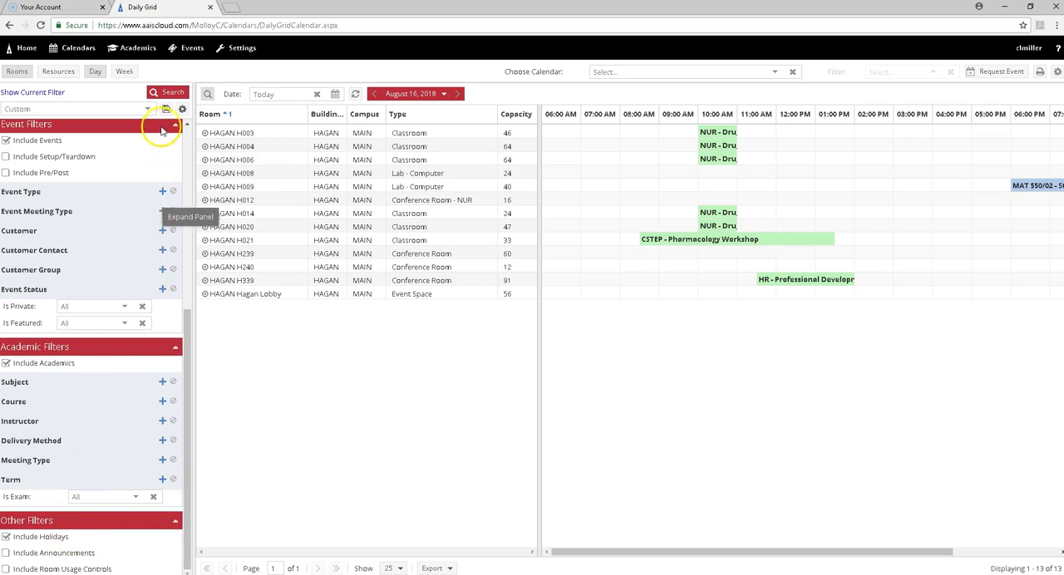
Hide the advanced search panel to show the full-width Hagan room grid.
click(167, 91)
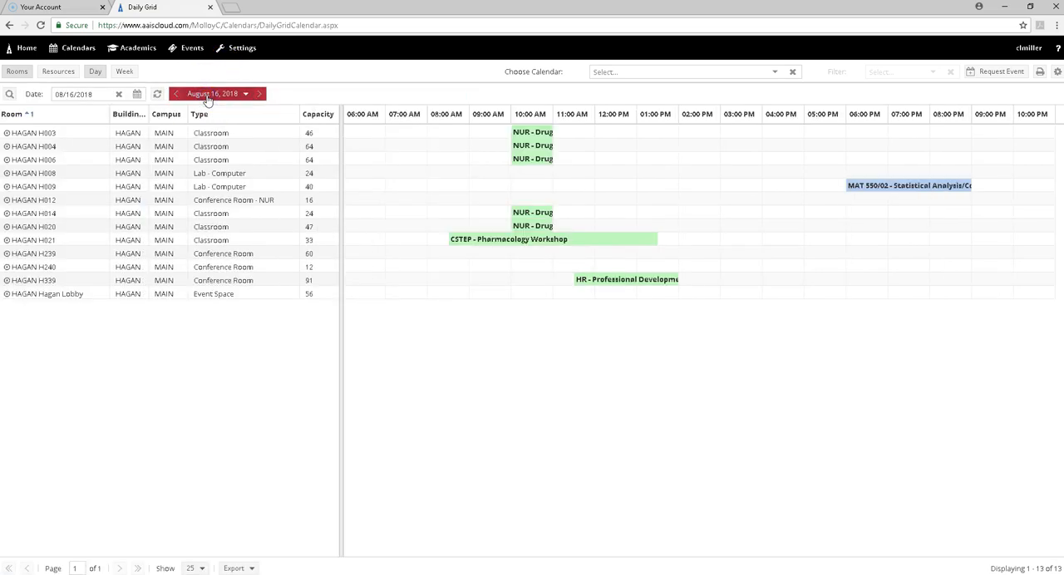
Move the grid's date picker forward to September 13, 2018.
click(137, 94)
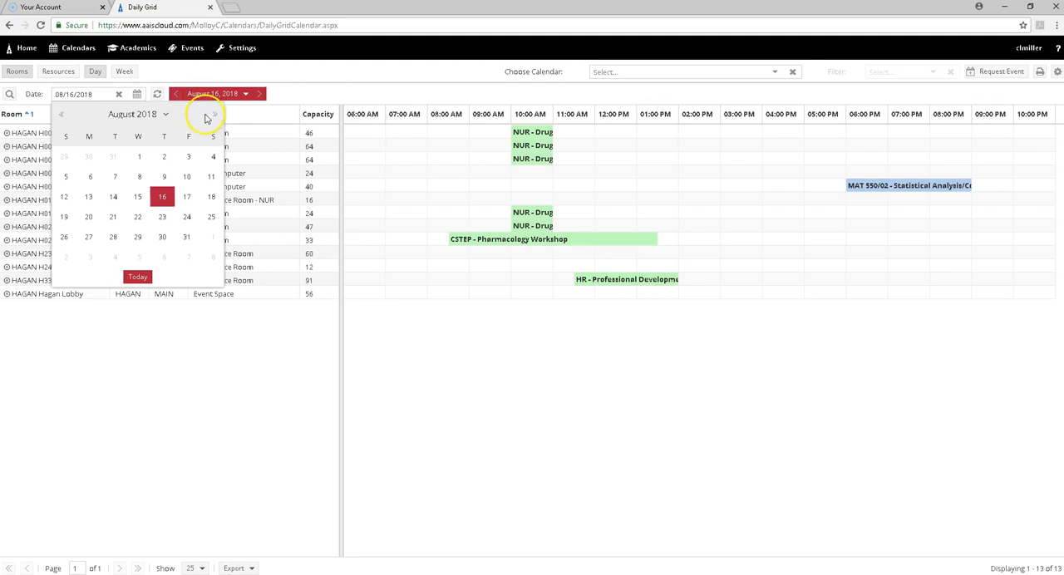
click(213, 114)
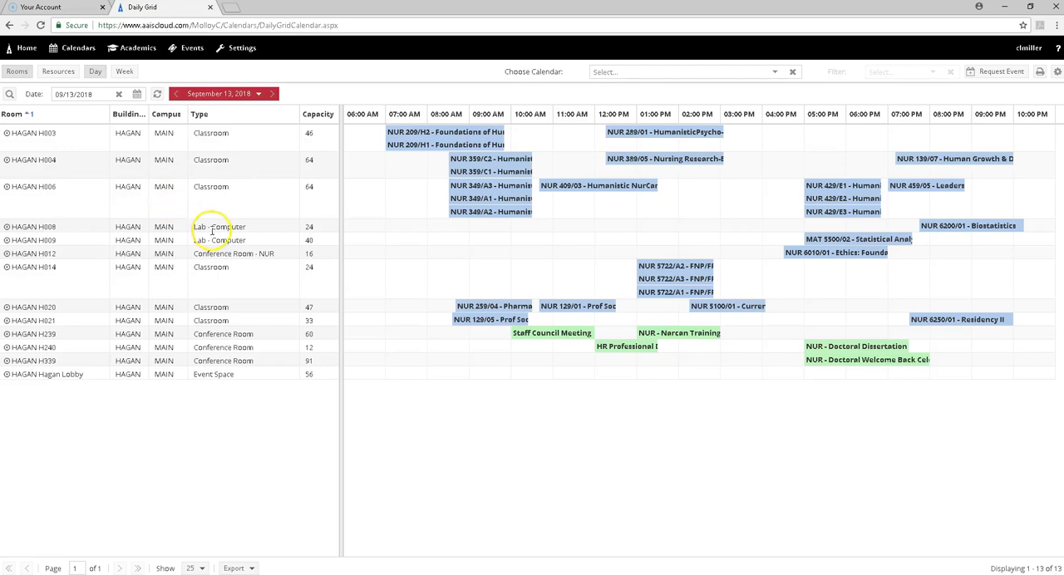
mouse_move(408, 407)
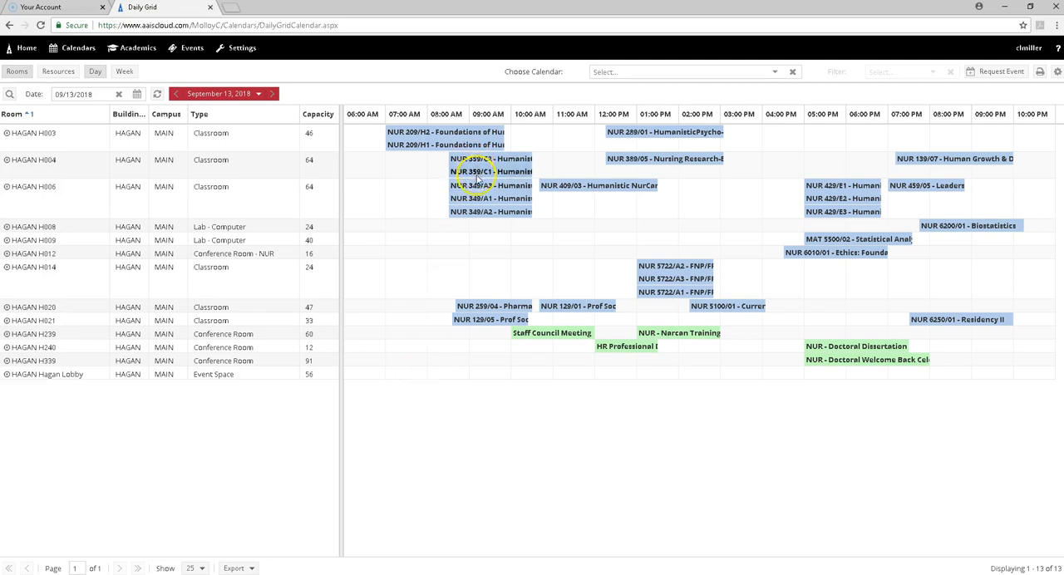
View a morning class's event details, then open NUR 6200 01 Biostatistics section details.
click(478, 172)
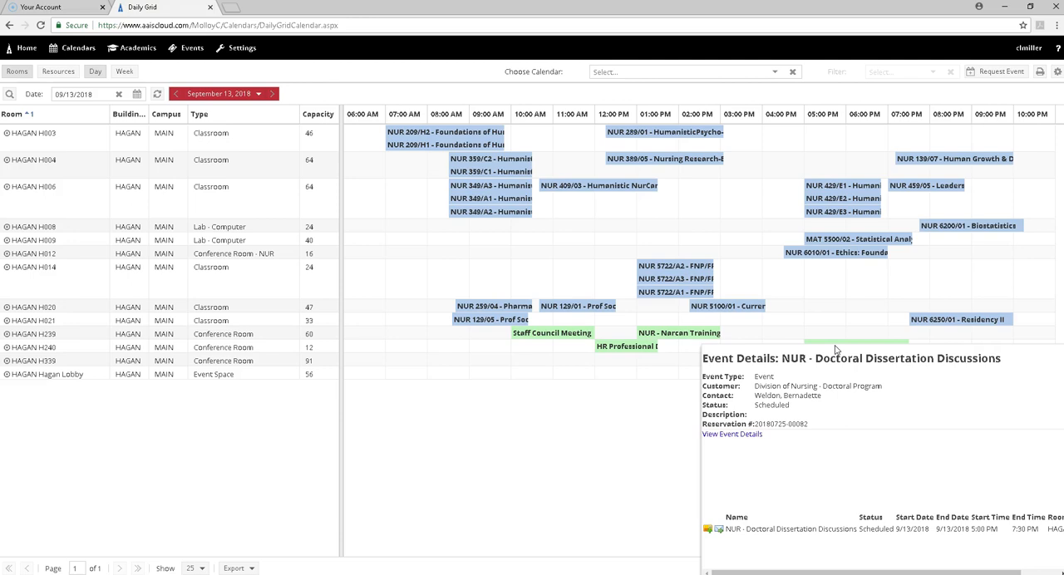
click(395, 447)
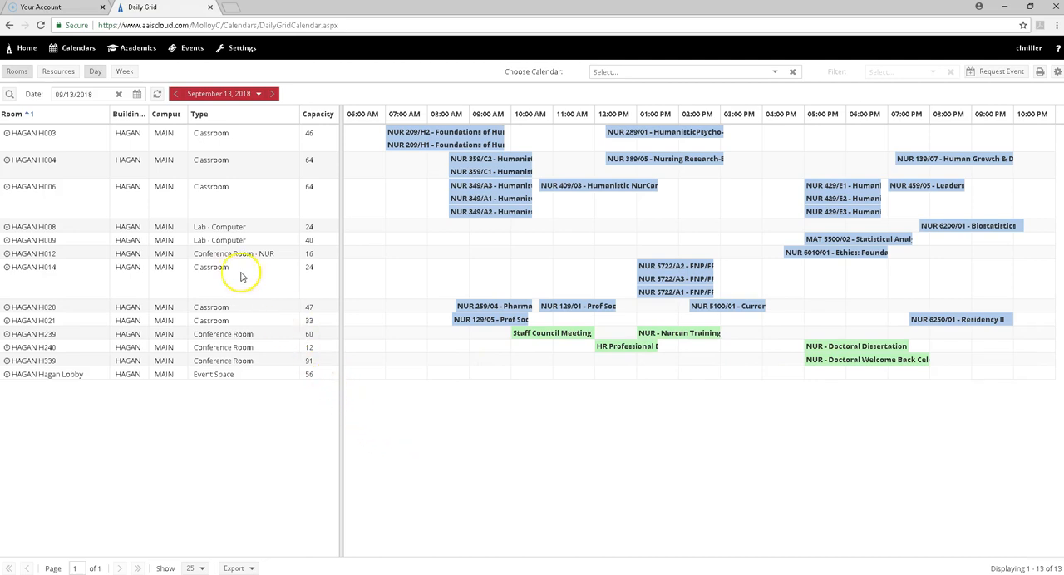
mouse_move(86, 235)
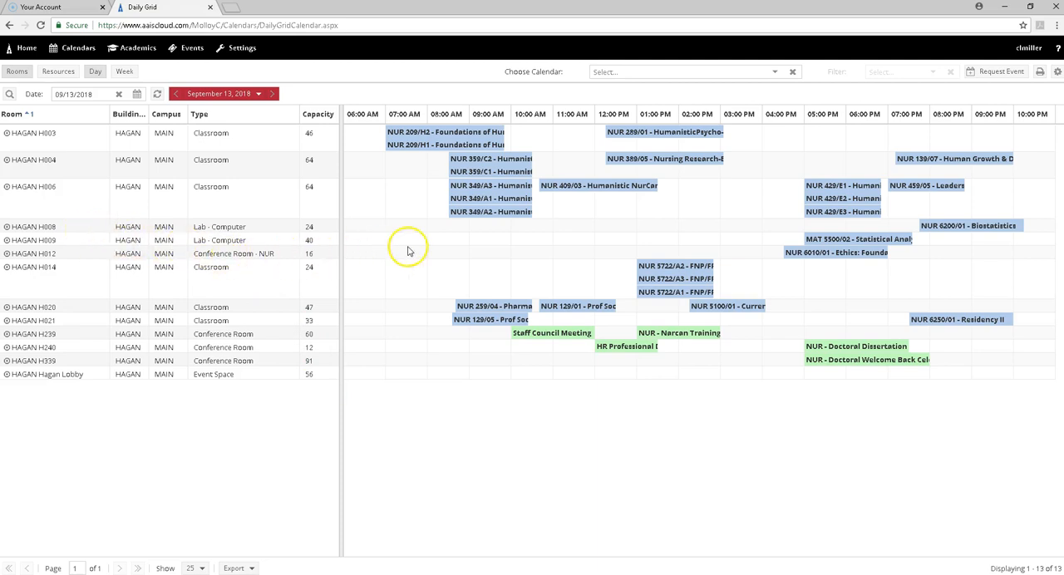
mouse_move(933, 232)
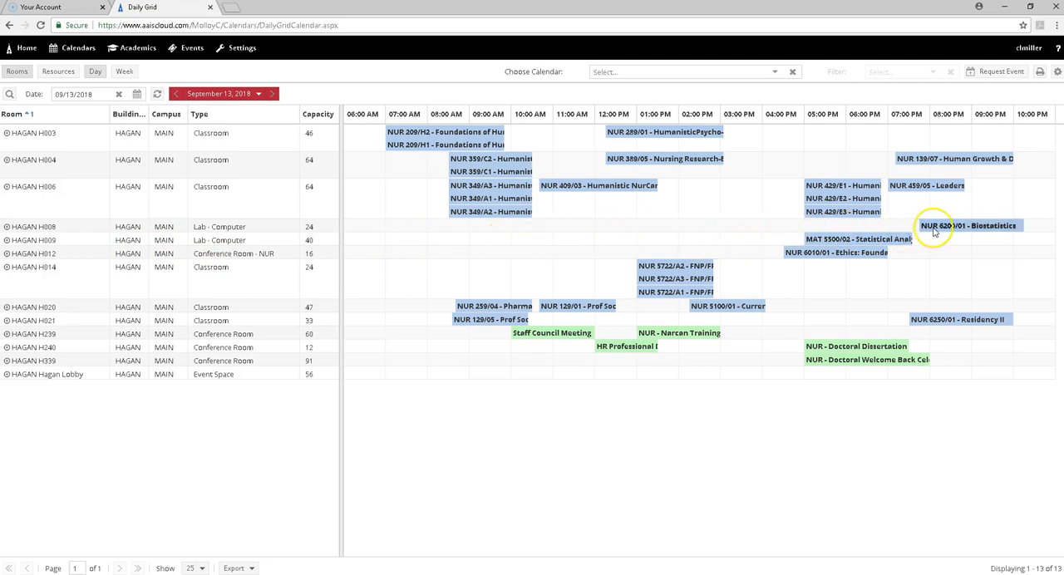
click(968, 225)
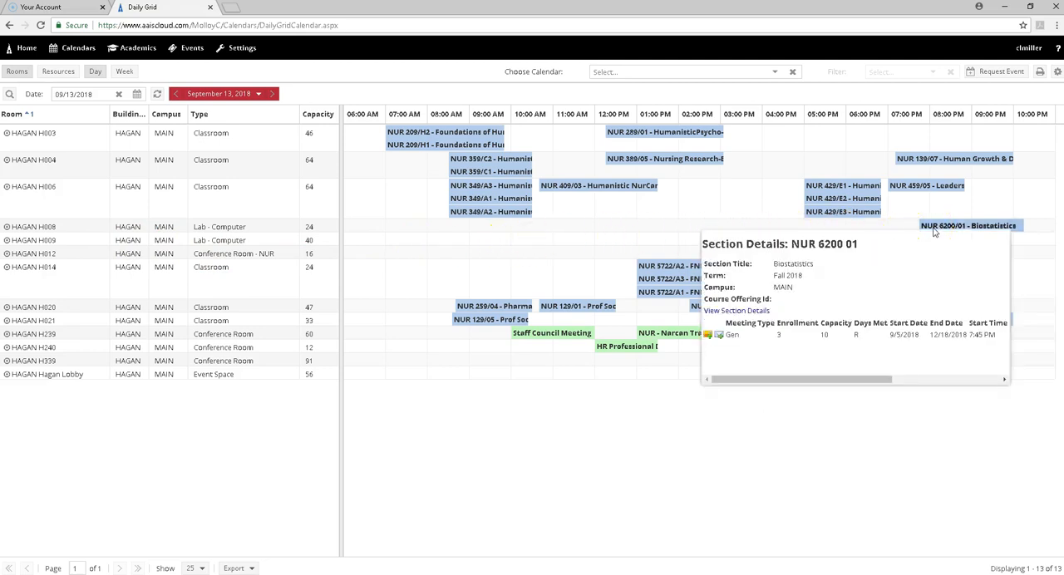